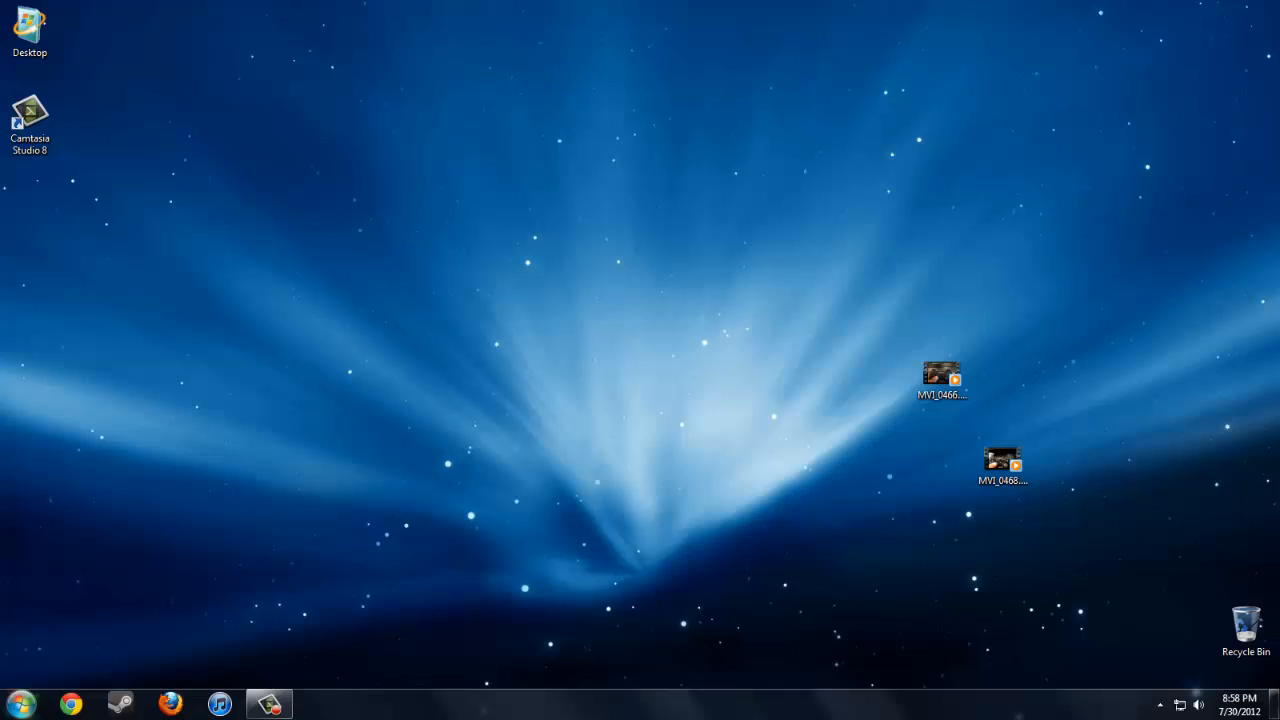
Search Google for 'motion' and reach the MotioninJoy PS3 driver download page
click(70, 704)
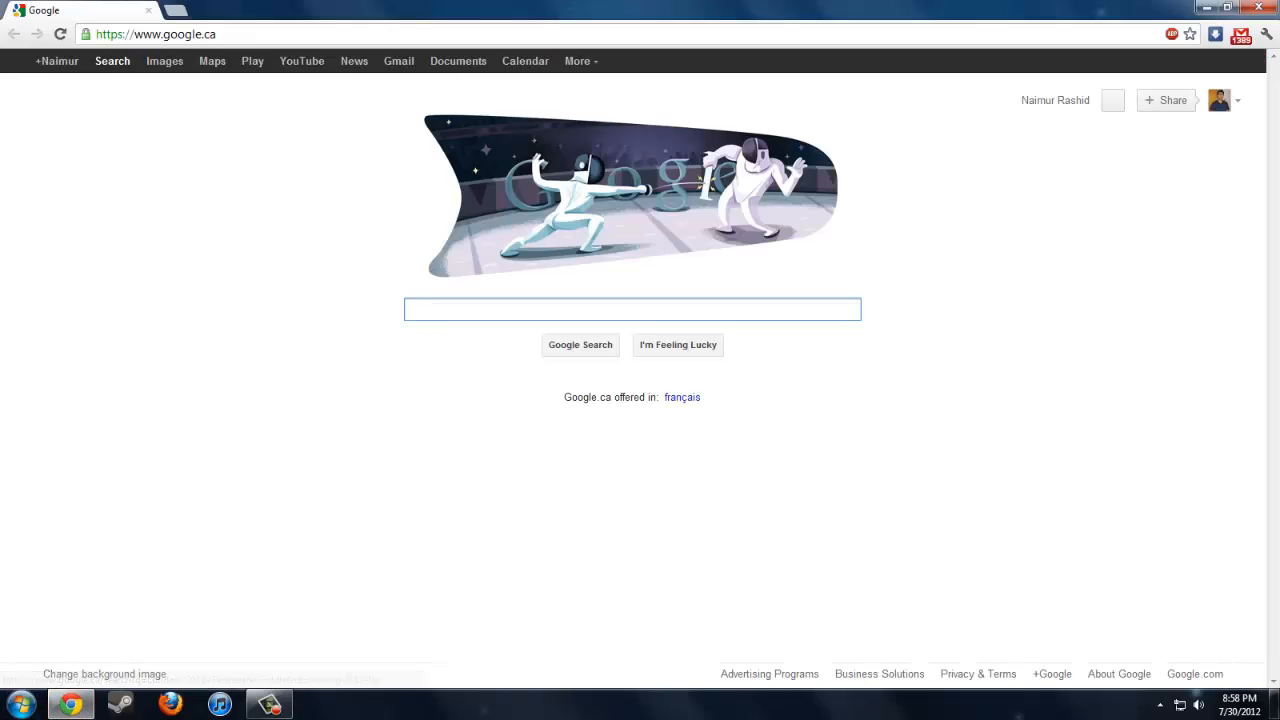
text(motionjoy)
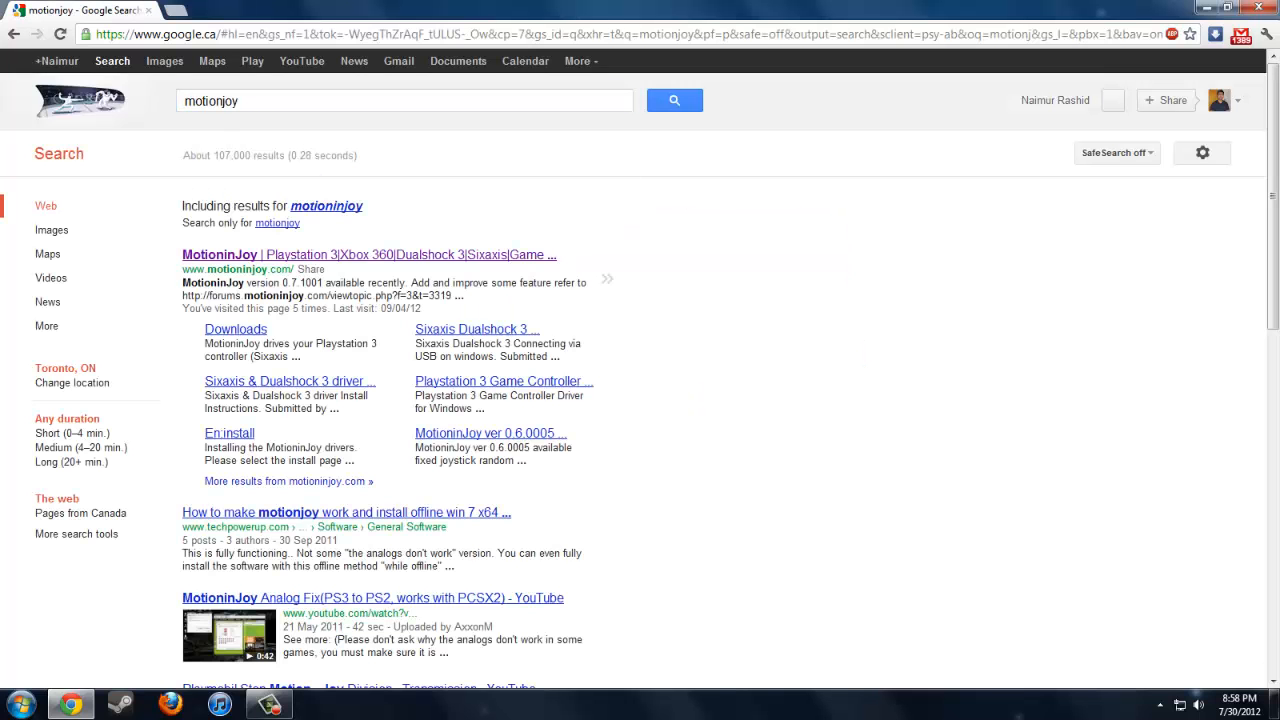
click(220, 254)
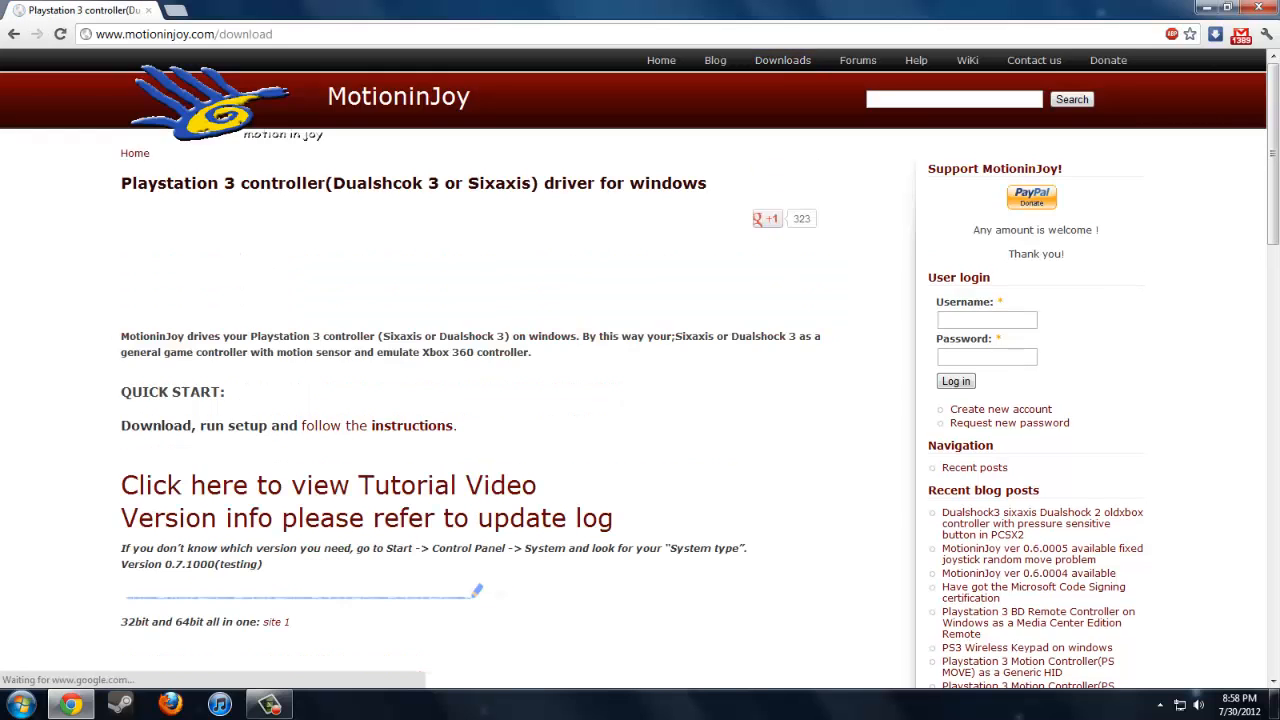
Start downloading the version 0.7.1000 testing driver zip for 32- and 64-bit Windows
scroll(down, 3)
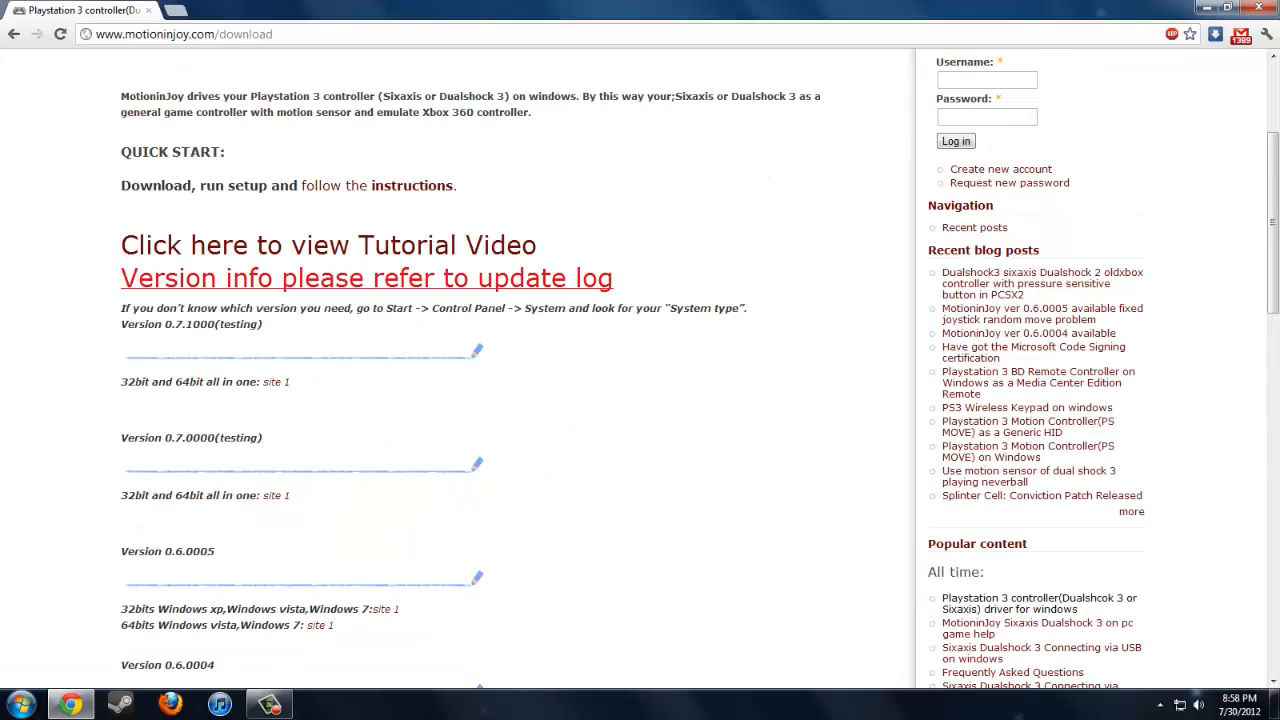
scroll(down, 3)
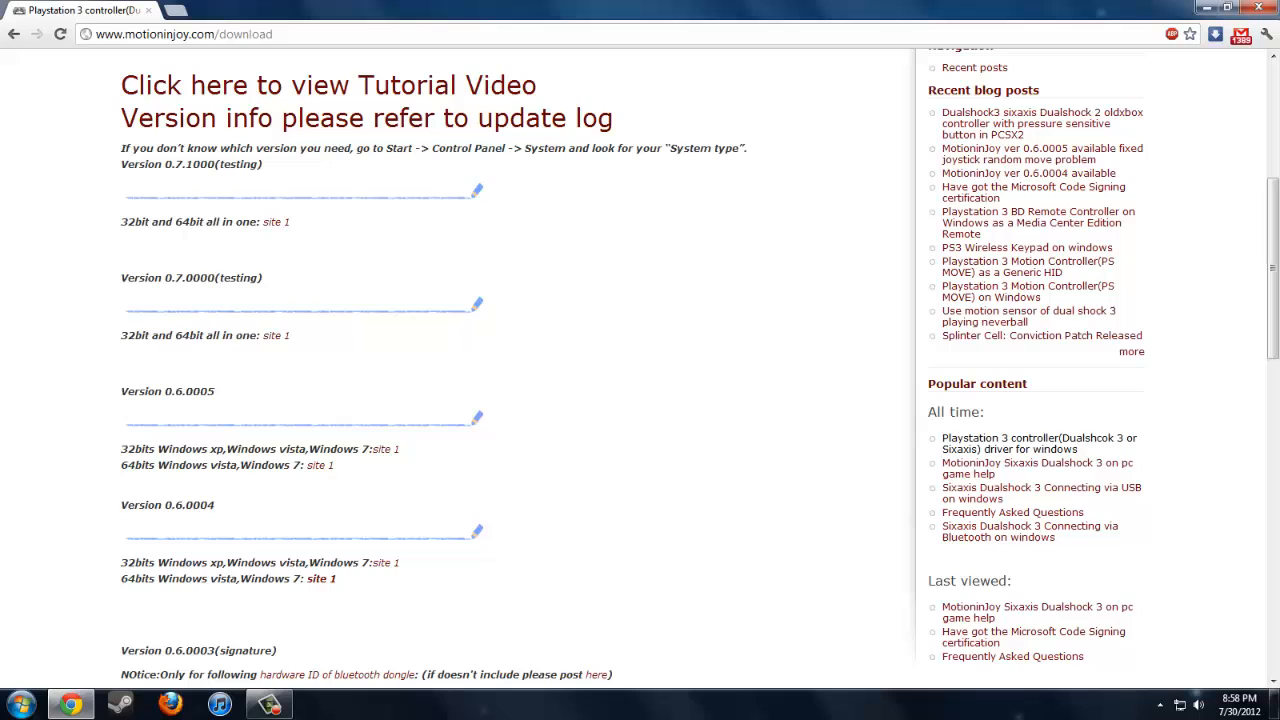
mouse_move(276, 222)
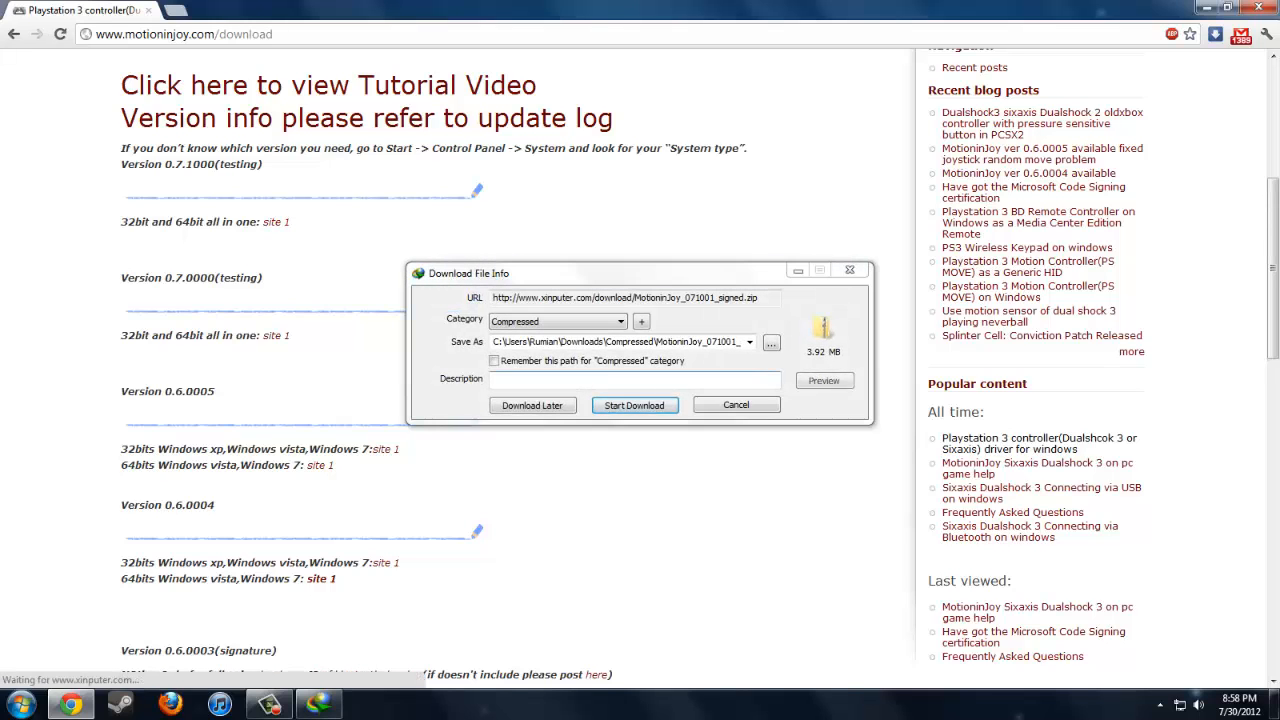
click(634, 404)
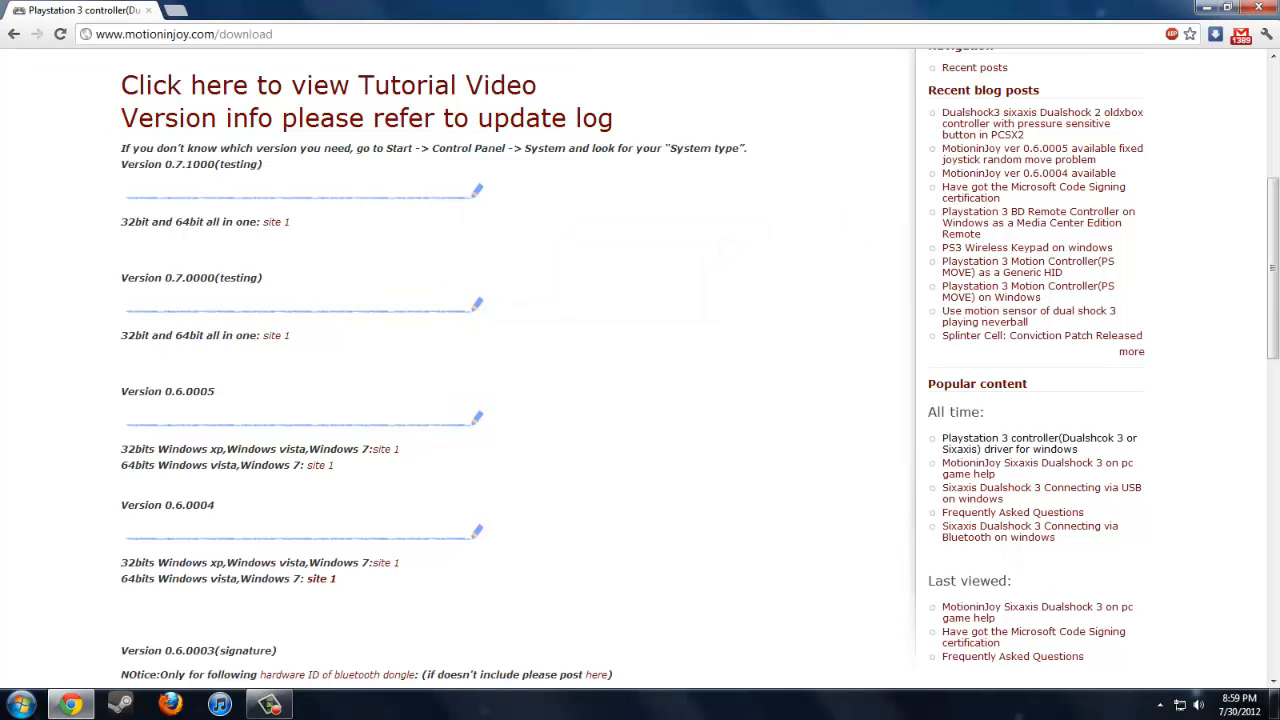
mouse_move(276, 220)
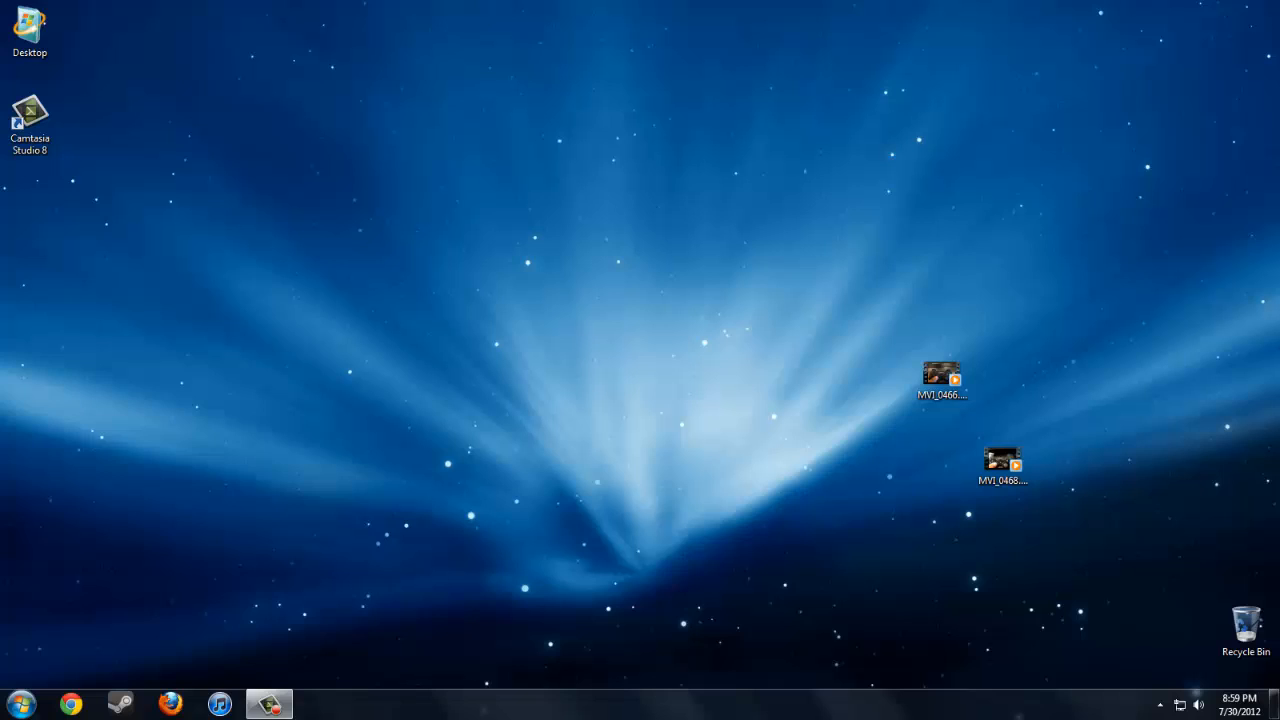
Launch the MotioninJoy Gamepad Tool from the Start menu
click(18, 704)
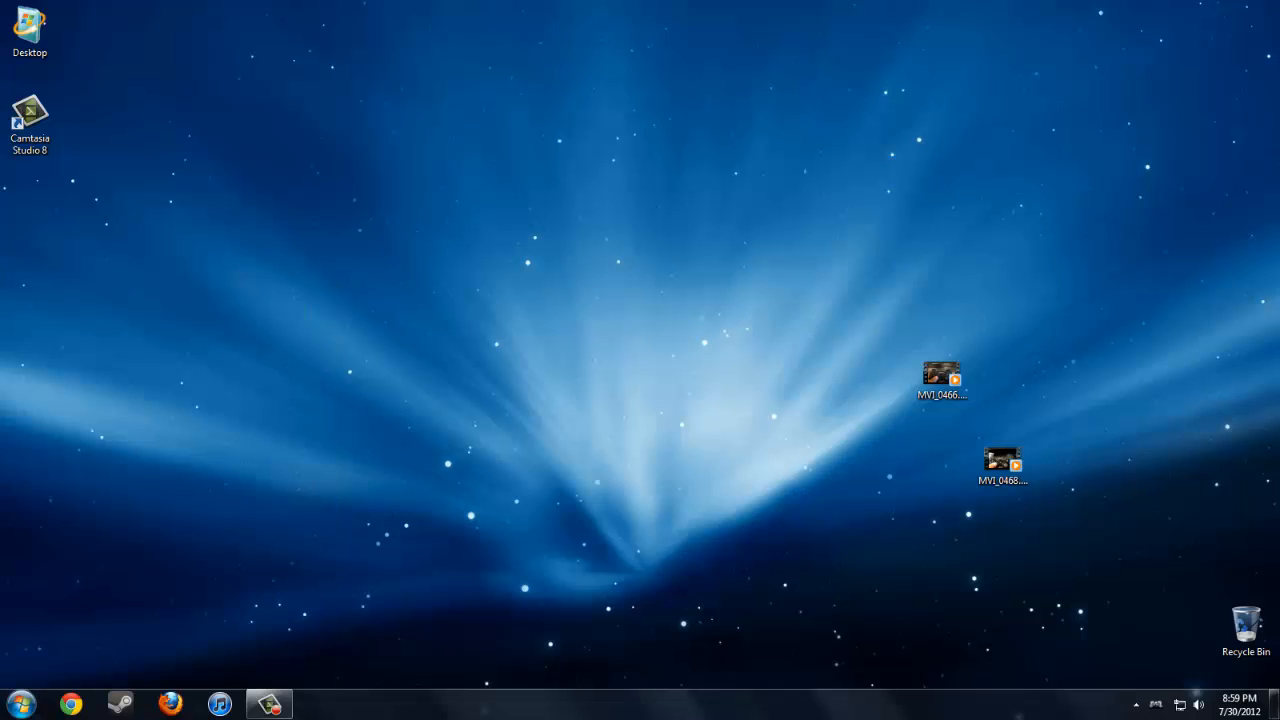
click(268, 704)
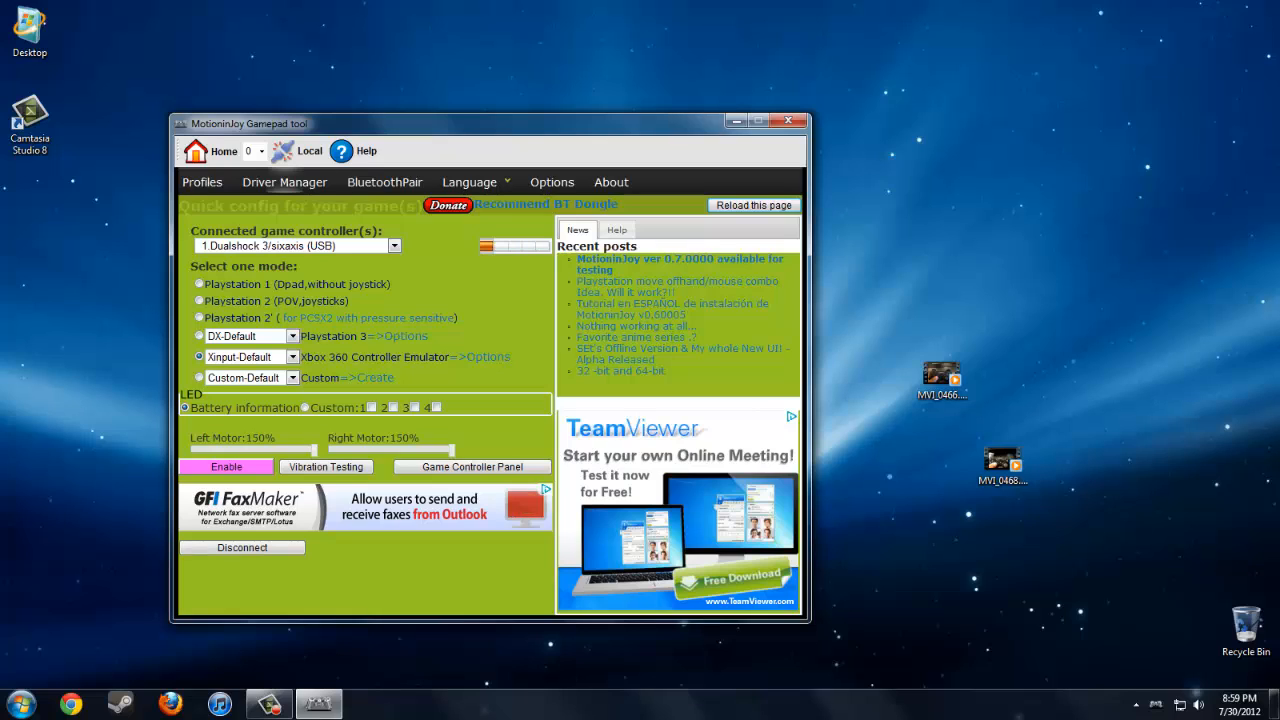
In Driver Manager, mark the Port_#0002.Hub_#0004 device and load the MotioninJoy driver onto it
click(284, 180)
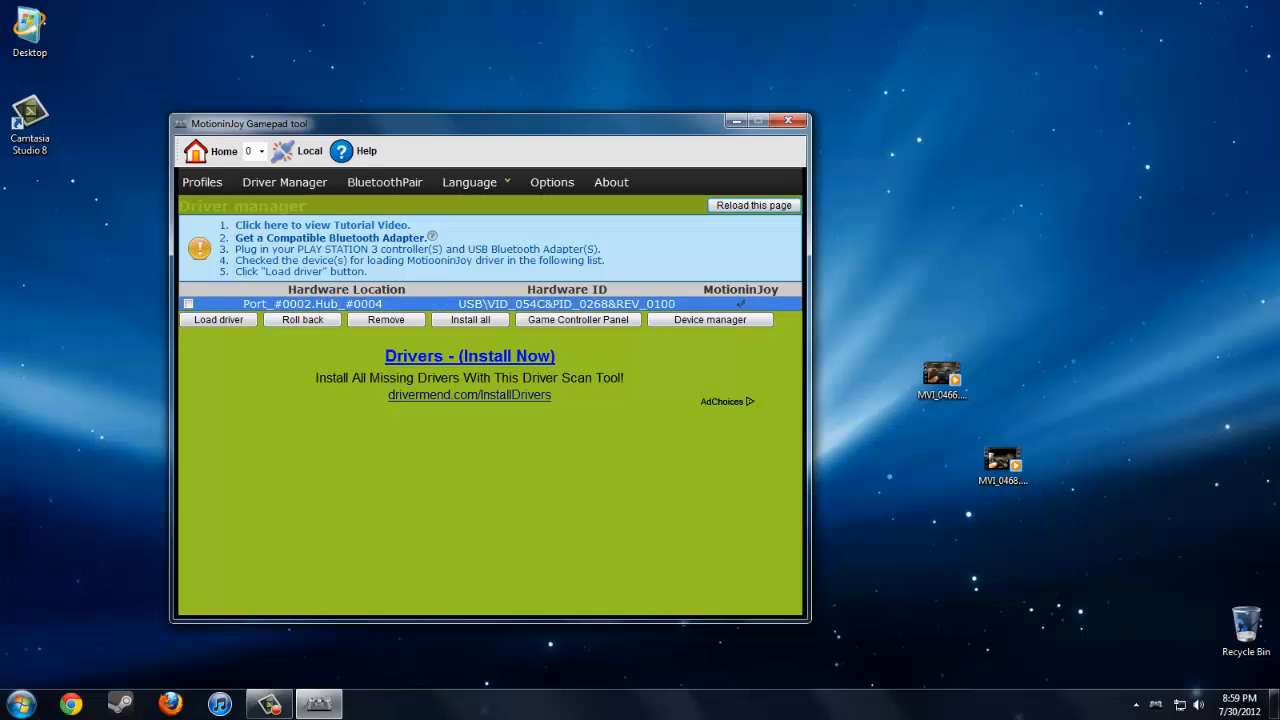
click(218, 320)
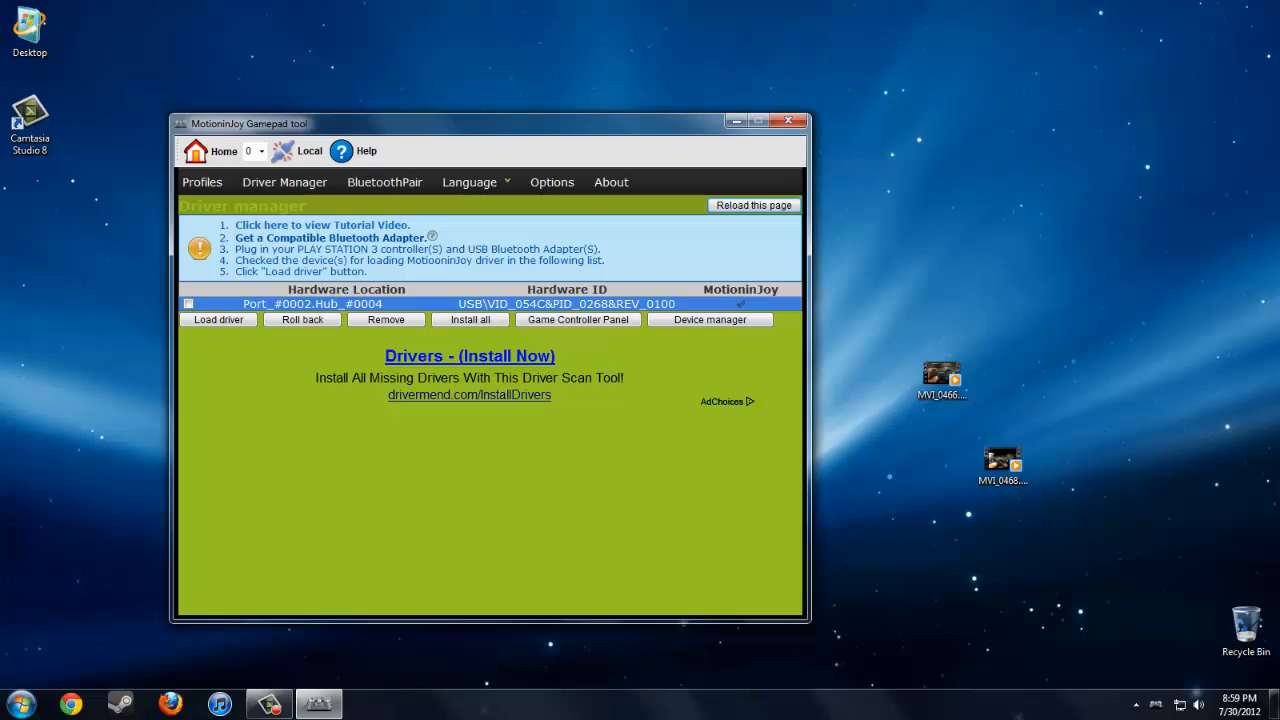
click(188, 304)
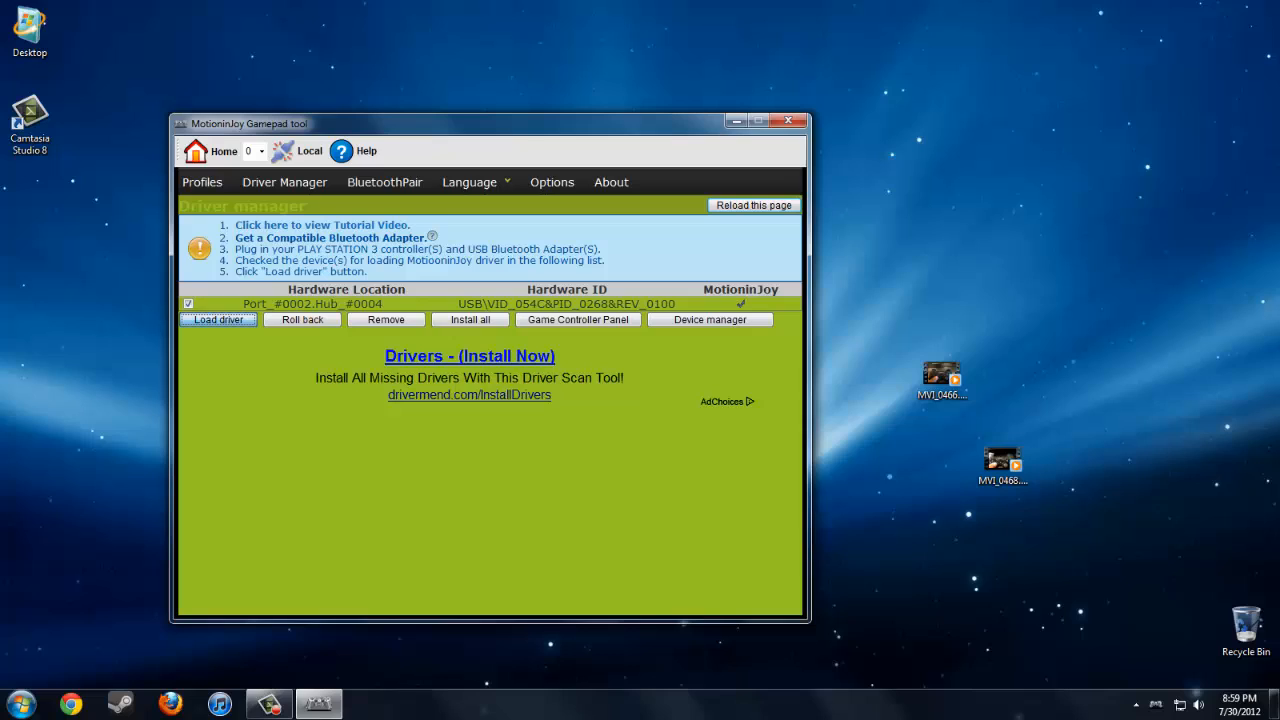
click(216, 320)
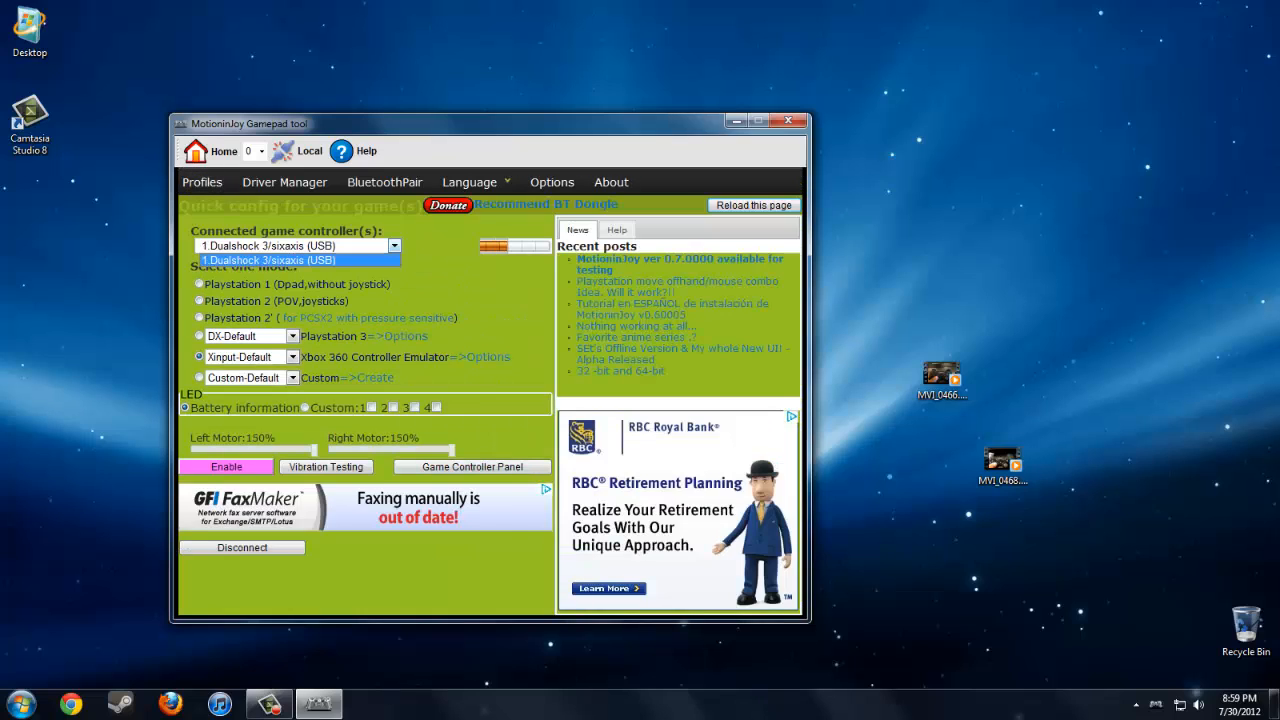
Select '1 Dualshock 3/sixaxis (USB)' as the controller for Xbox 360 emulation
click(294, 260)
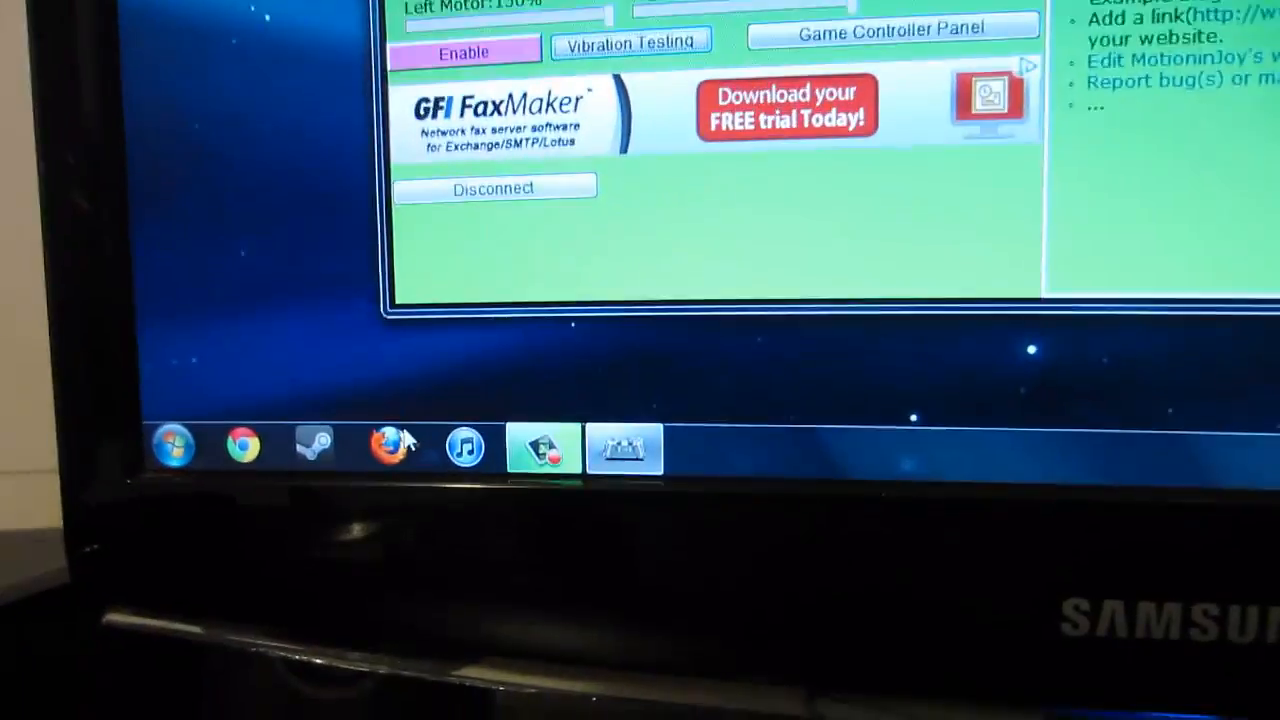
Find FIFA 12 via the Start menu search 'fifa' and start playing it
click(172, 446)
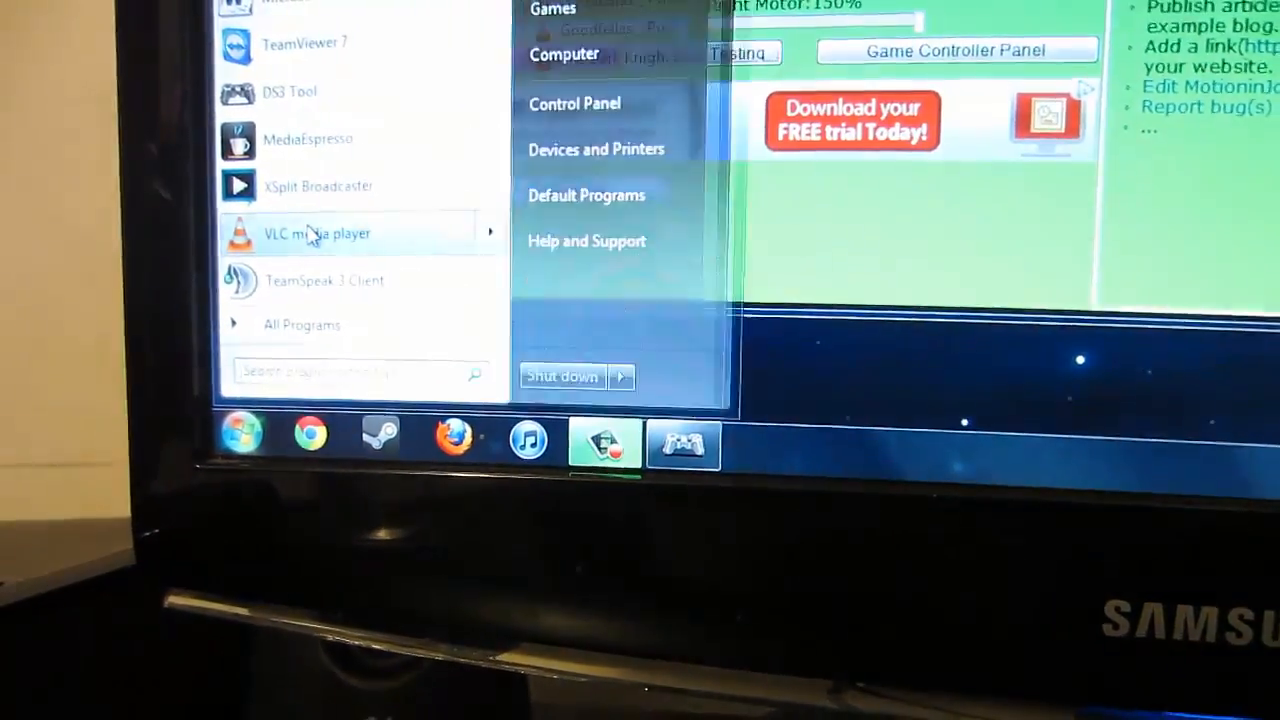
text(fifa)
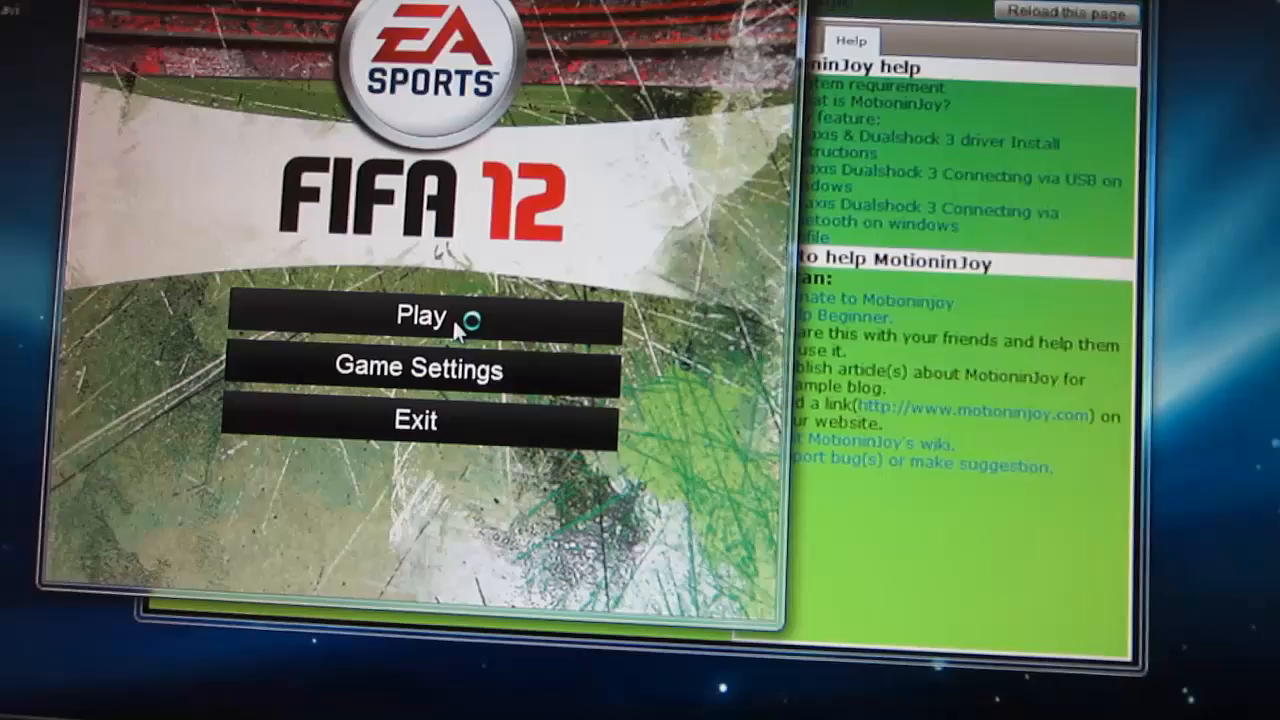
click(412, 316)
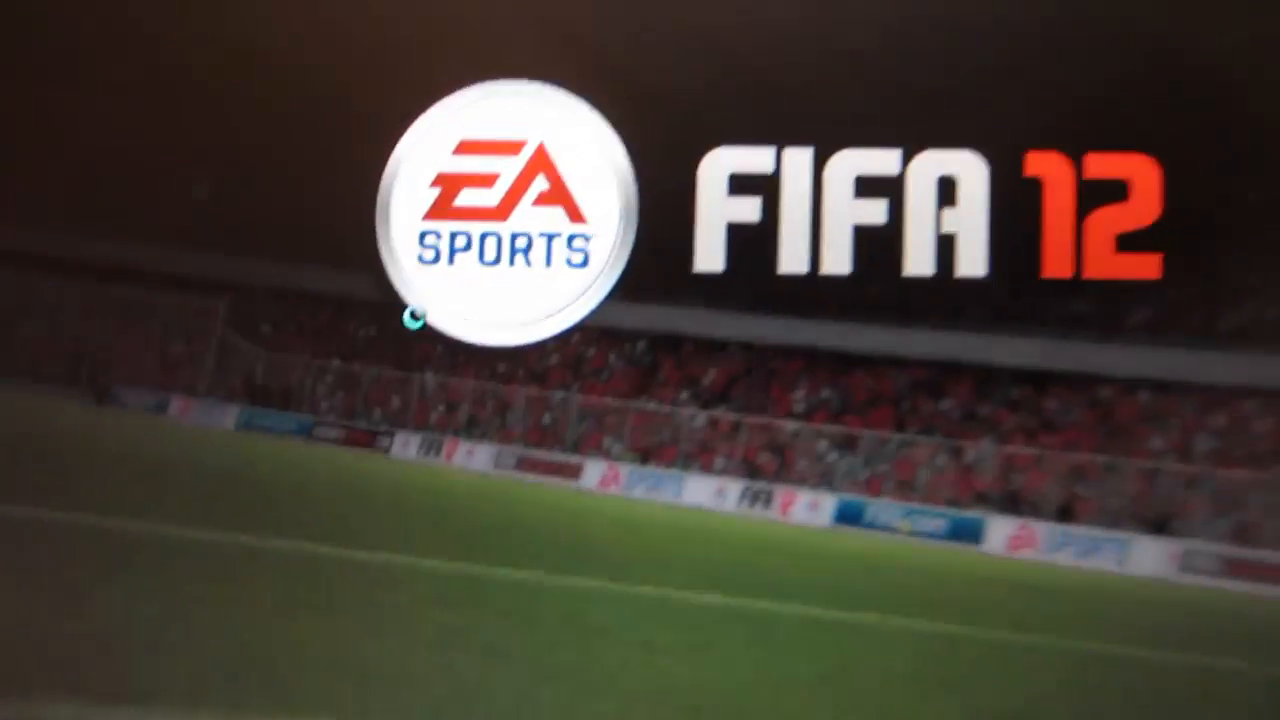